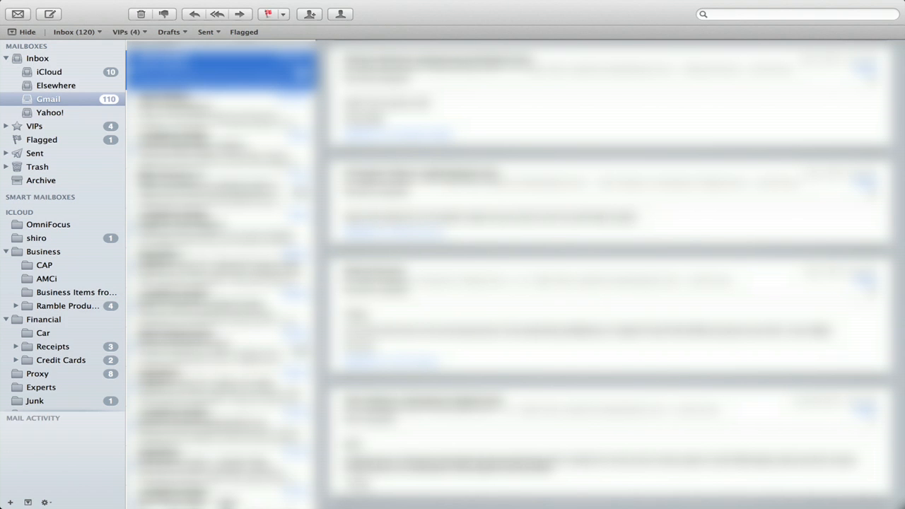
- Create a local mailbox named 'Mailbox' under On My Mac
left_click(9, 503)
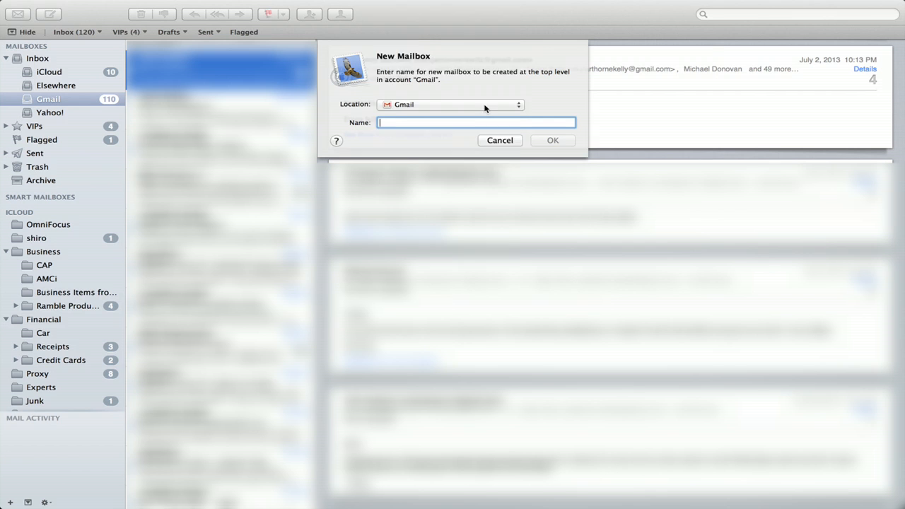
left_click(449, 104)
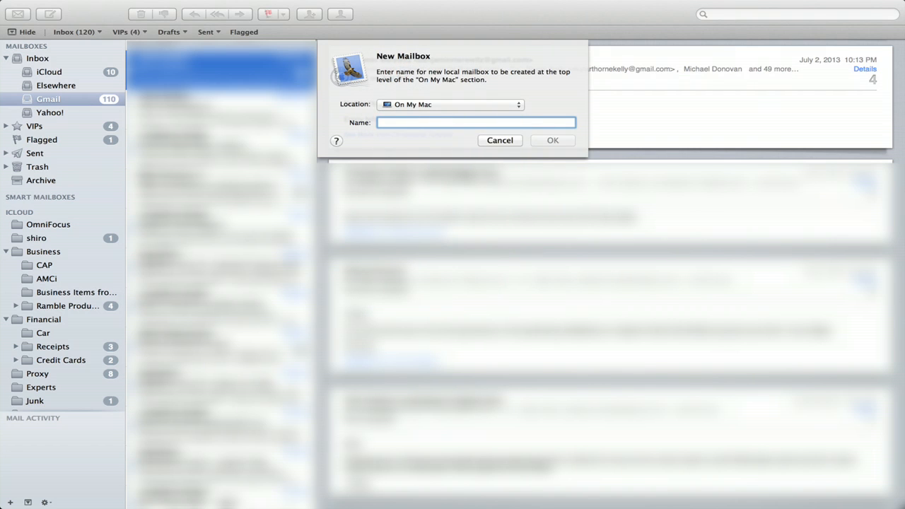
type("Mail")
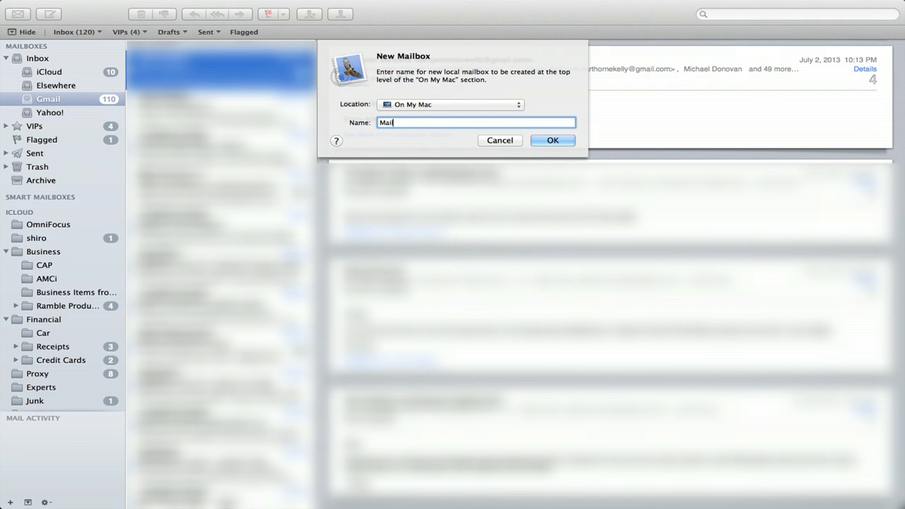
left_click(553, 140)
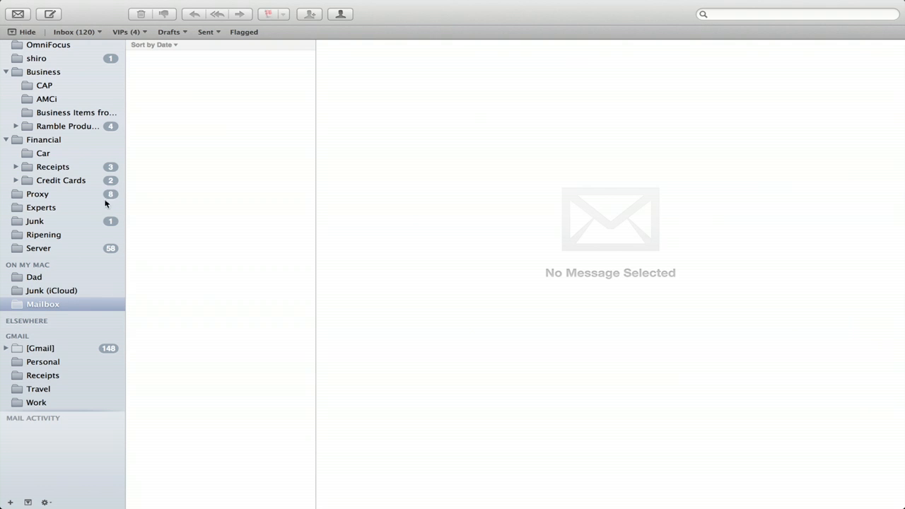
mouse_move(62, 251)
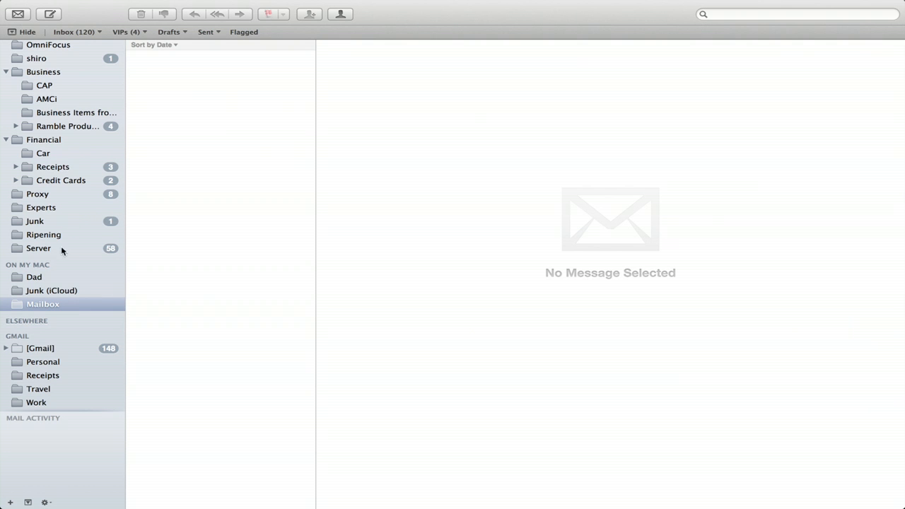
- Move the System Administrator software-update alert from Server into Mailbox and read it
left_click(39, 249)
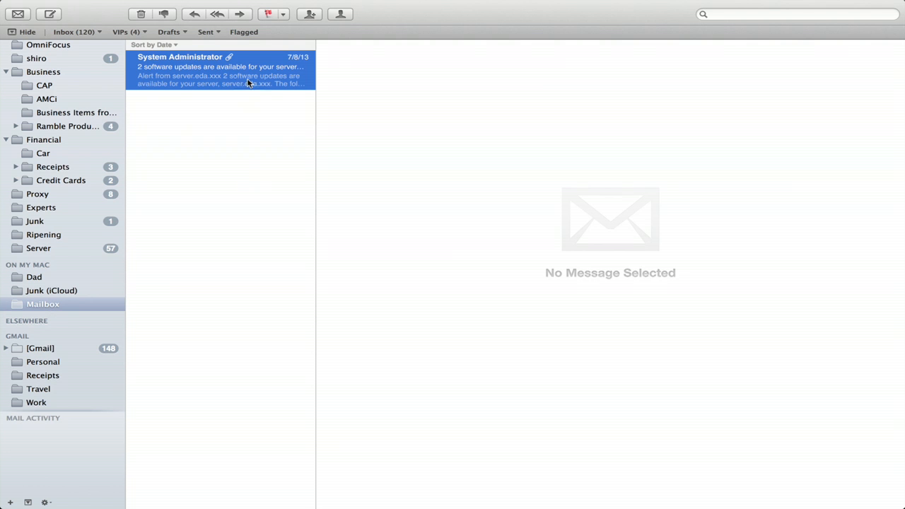
left_click(220, 70)
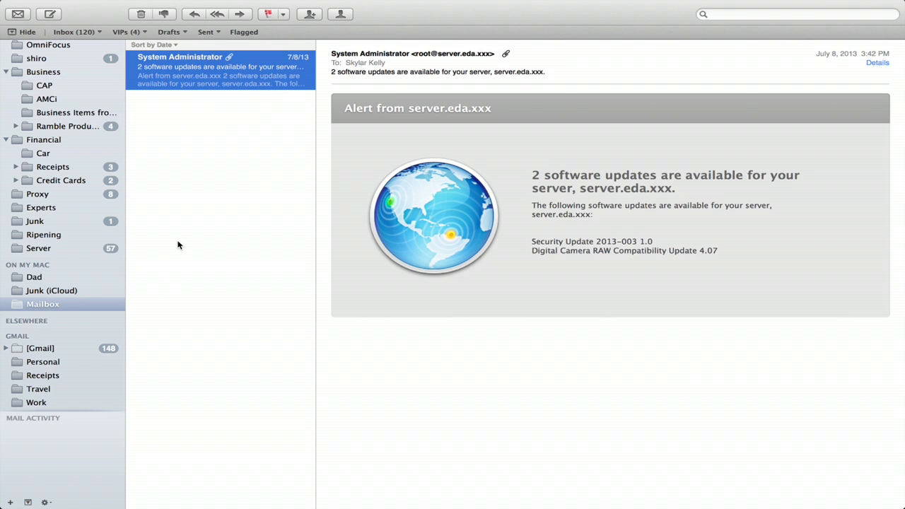
- Delete the local Mailbox via its context menu and confirm permanent deletion
right_click(42, 304)
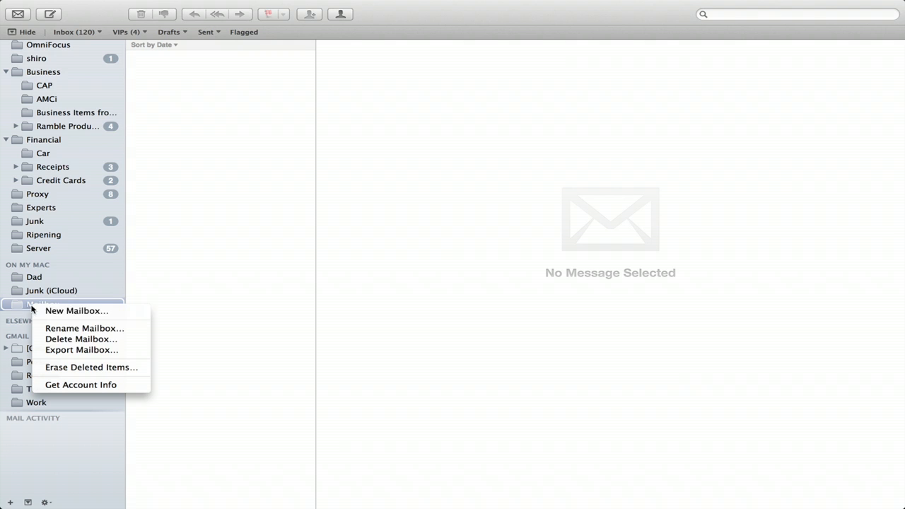
left_click(81, 339)
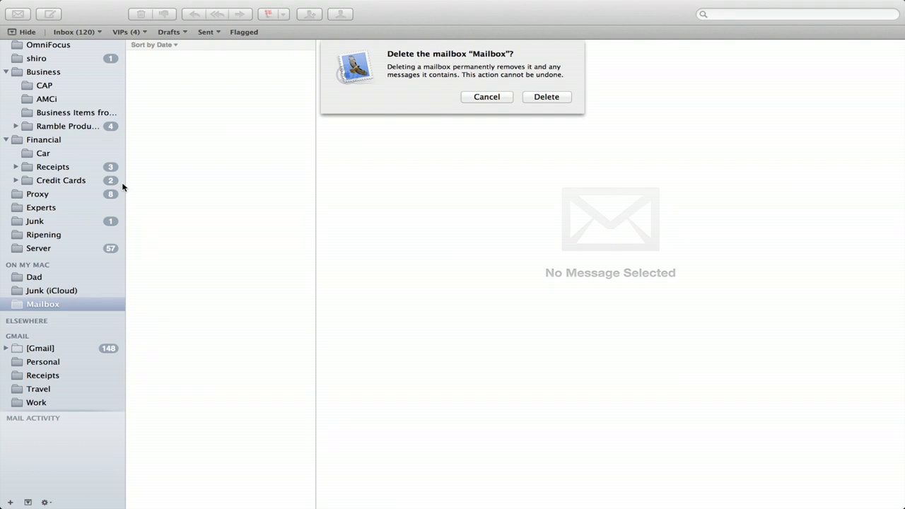
left_click(546, 97)
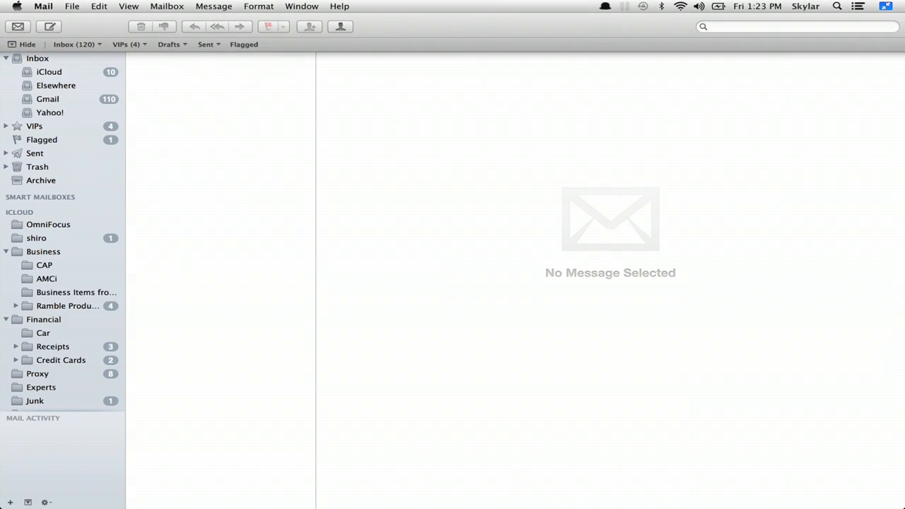
- Create Smart Mailbox 4 with the rule From contains 'Dad'
left_click(167, 5)
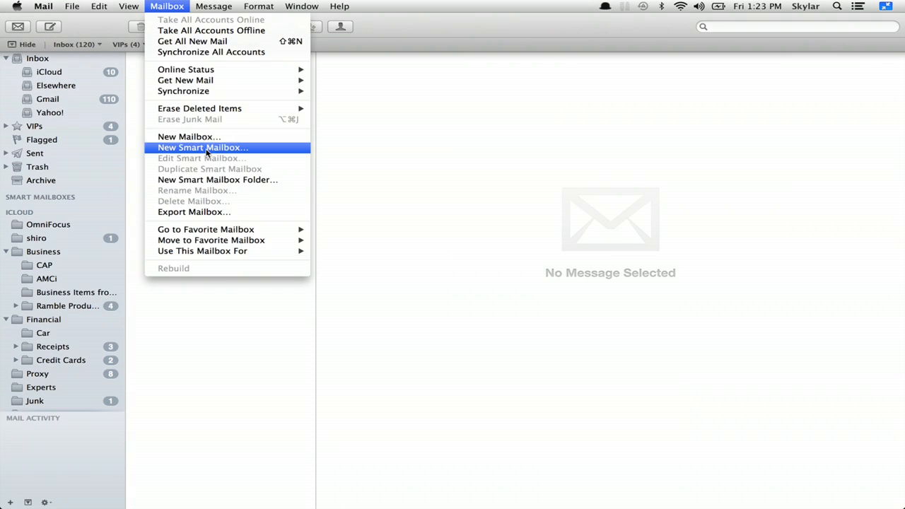
left_click(204, 147)
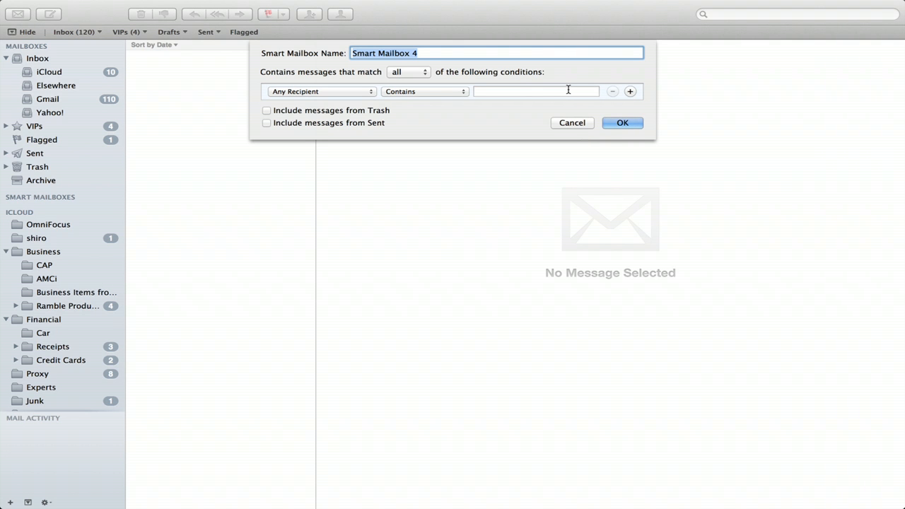
left_click(321, 91)
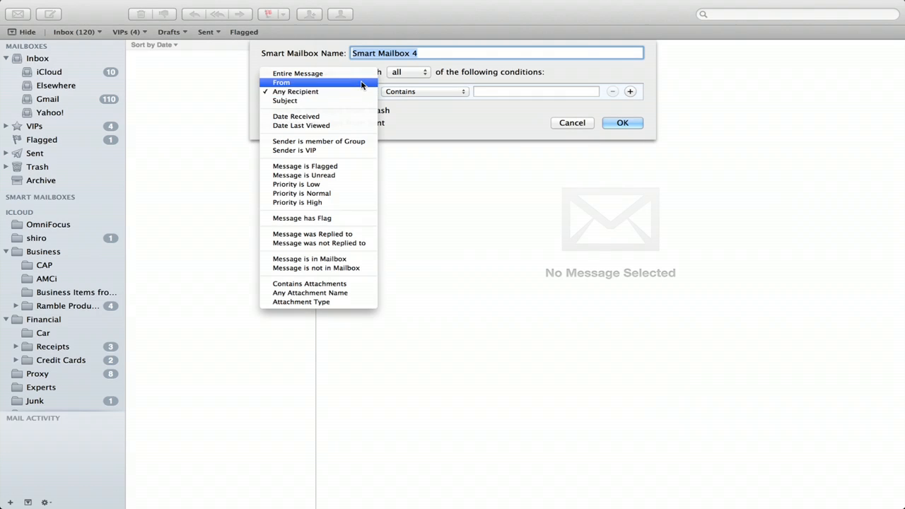
left_click(282, 82)
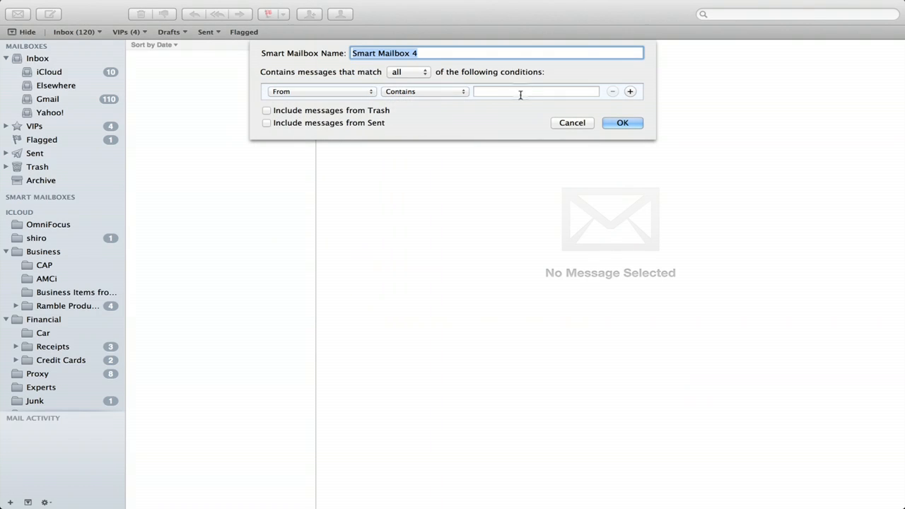
type("Dad")
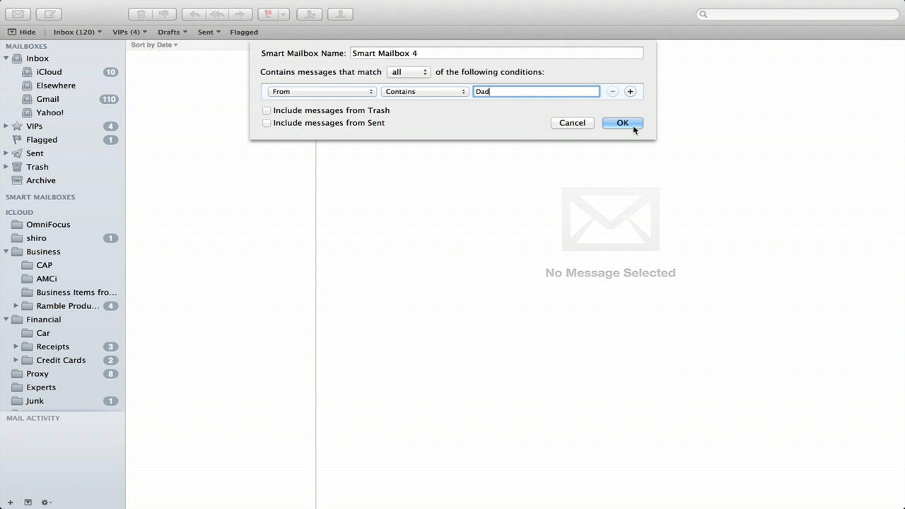
left_click(622, 123)
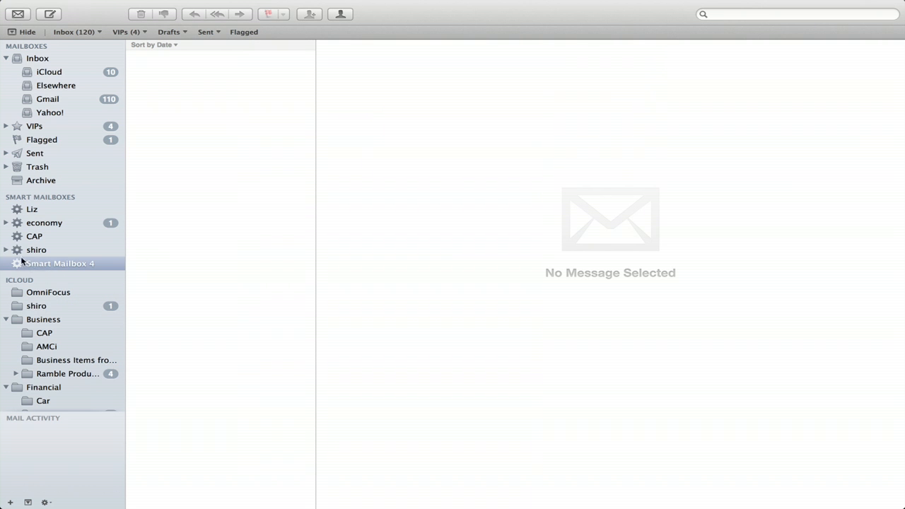
- View shiro and Liz, expand the economy group, and open iTunes Receipts
left_click(36, 249)
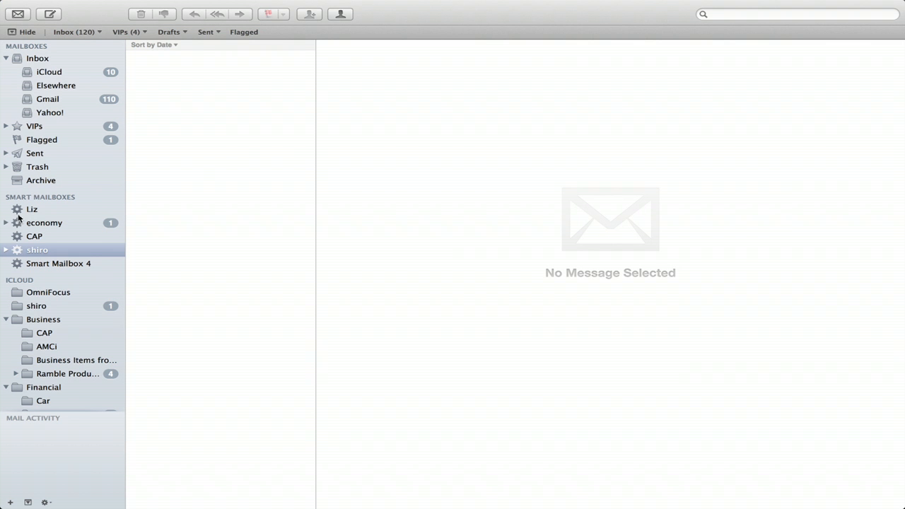
left_click(32, 209)
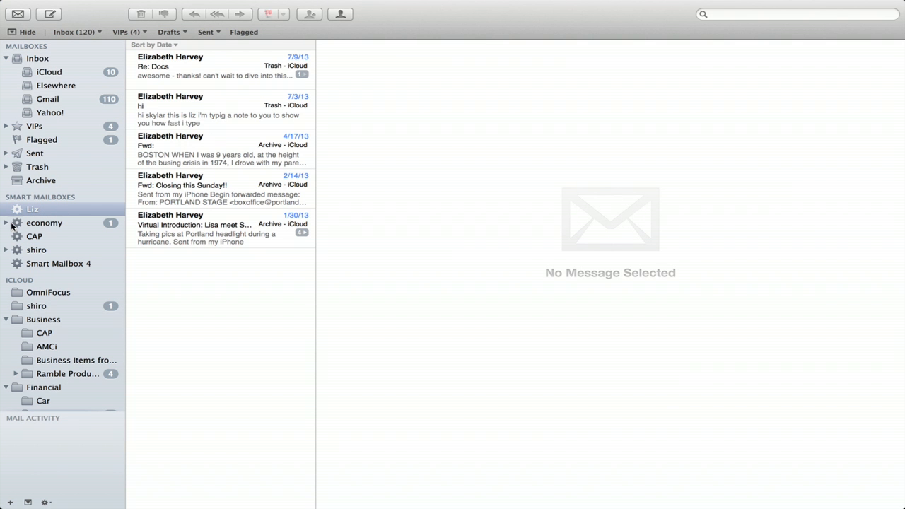
left_click(6, 223)
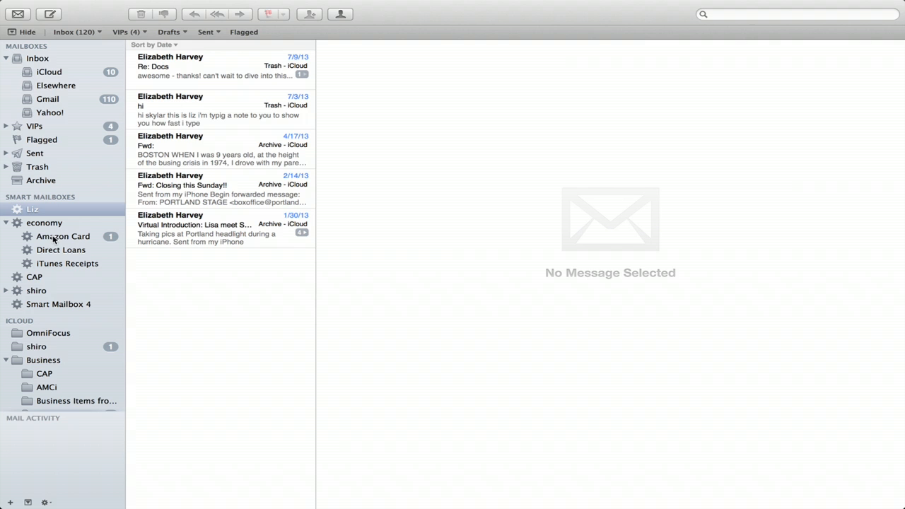
left_click(67, 263)
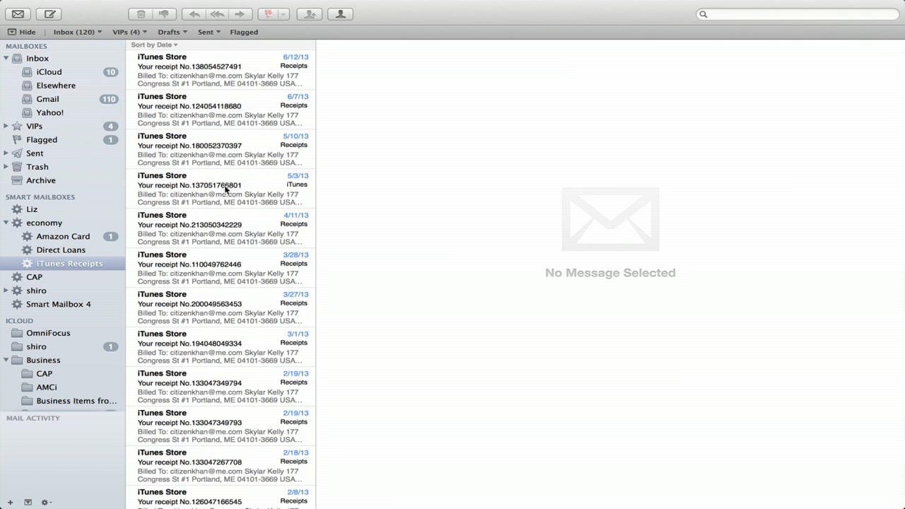
mouse_move(46, 265)
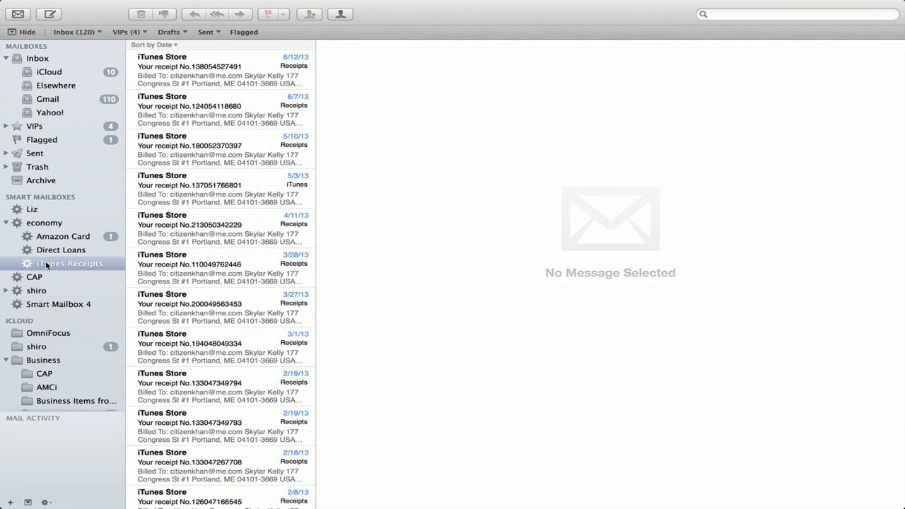
right_click(70, 263)
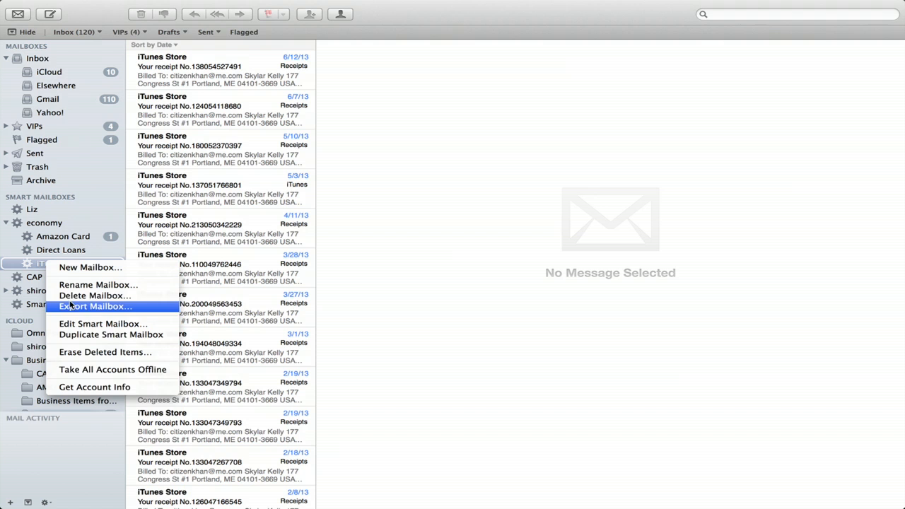
mouse_move(103, 324)
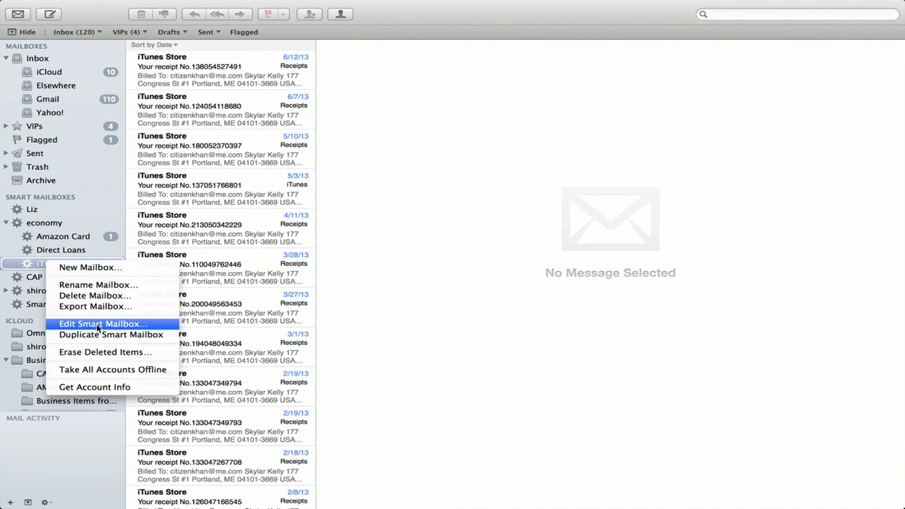
left_click(103, 323)
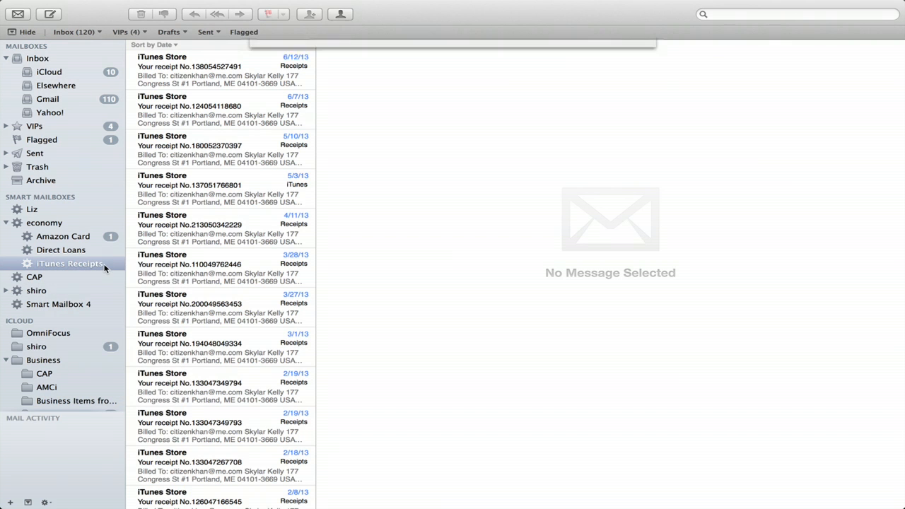
double_click(69, 263)
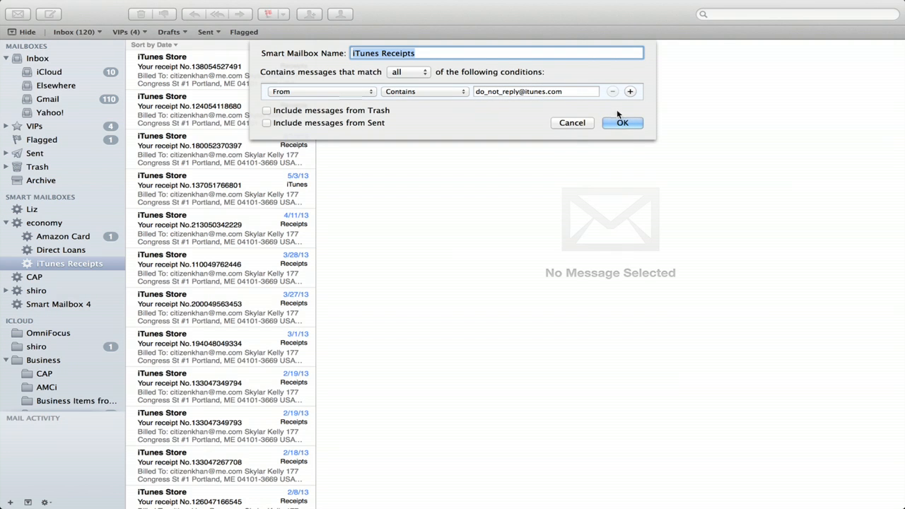
left_click(622, 123)
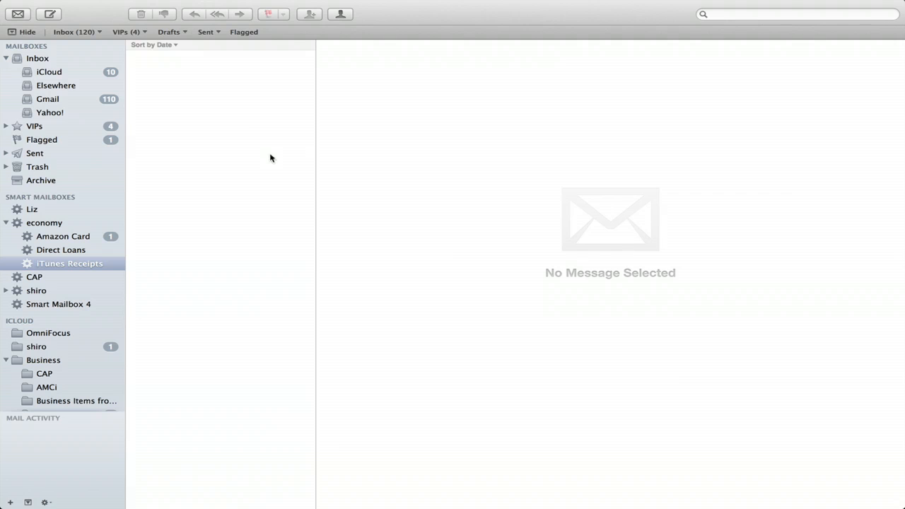
- Select iTunes Receipts, then list the economy smart mailbox's Direct Loan Servicing messages
left_click(70, 263)
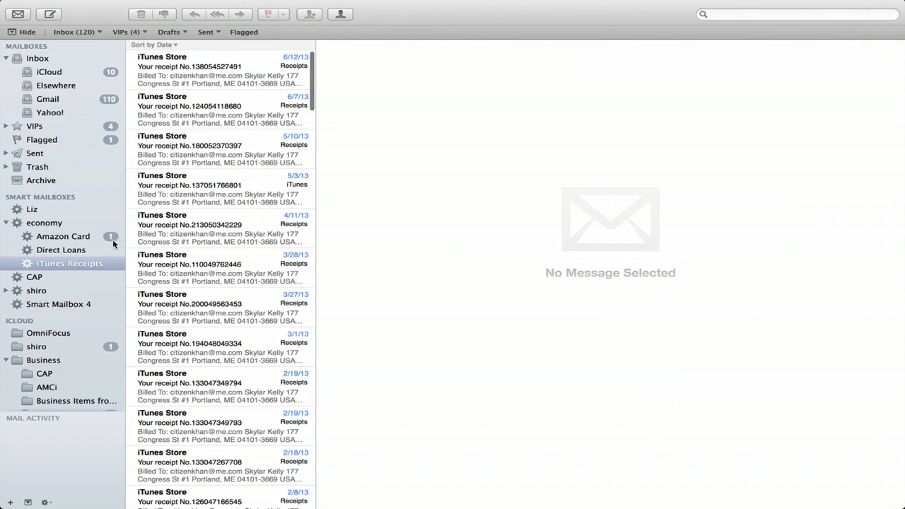
left_click(44, 222)
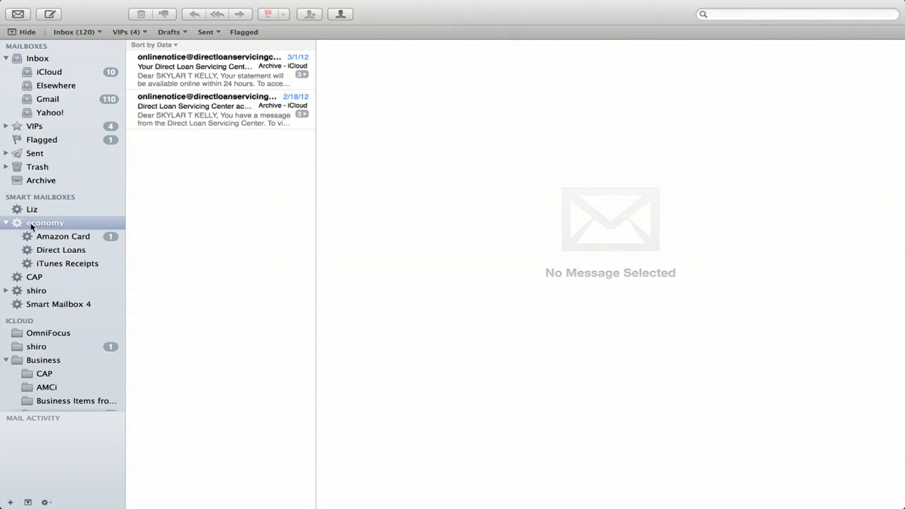